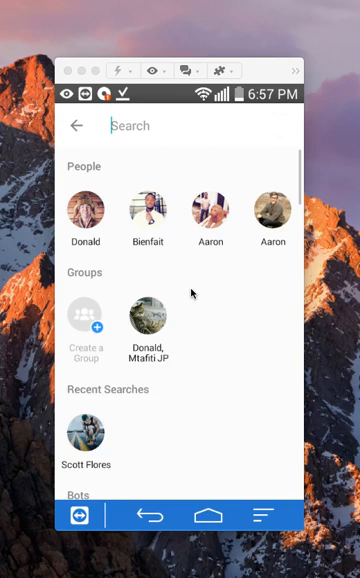
{"action": "type", "text": "d"}
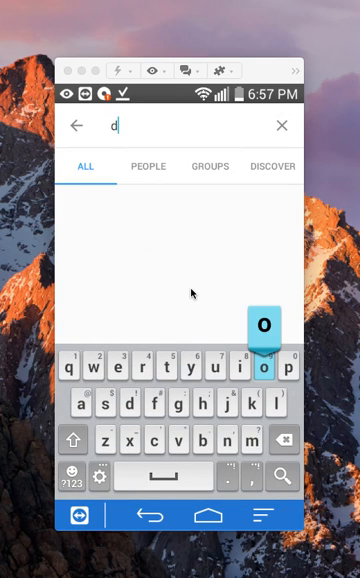
{"action": "type", "text": "on"}
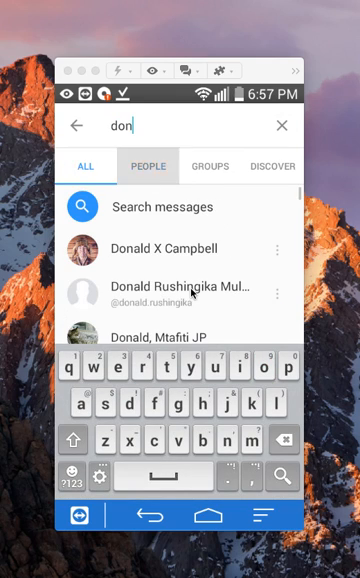
{"action": "left_click", "coordinate": [147, 166]}
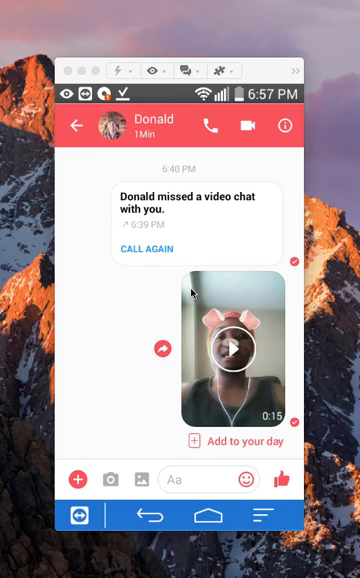
{"action": "mouse_move", "coordinate": [112, 481]}
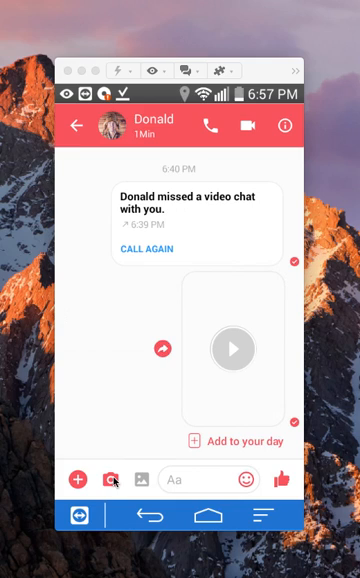
- Start attaching media to Donald's chat from the composer's camera icon
{"action": "left_click", "coordinate": [107, 483]}
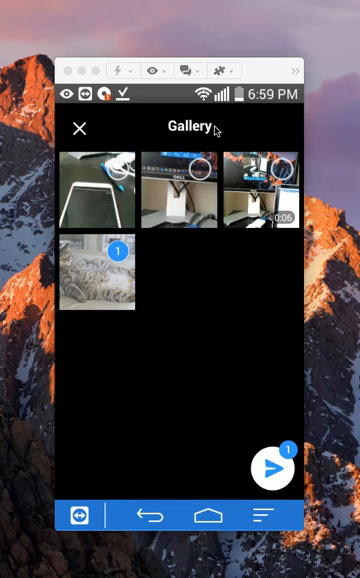
- Adjust the gallery selection so only the cat photo and the 0:06 video remain chosen
{"action": "left_click", "coordinate": [178, 185]}
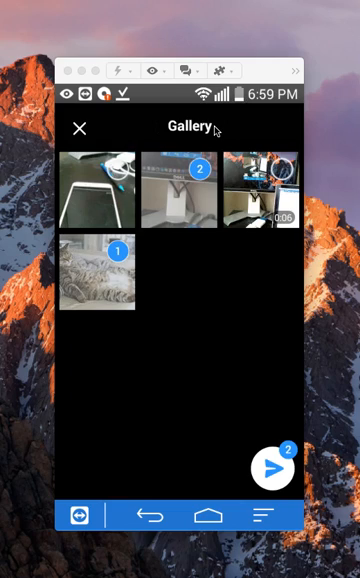
{"action": "mouse_move", "coordinate": [266, 382]}
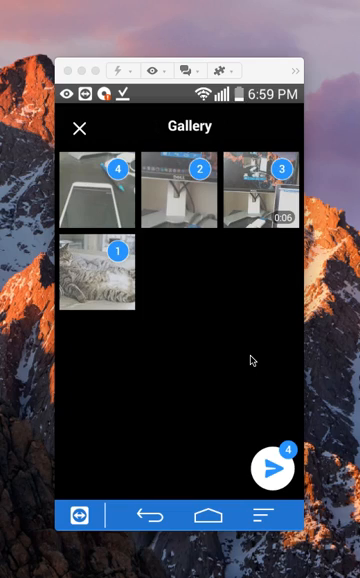
{"action": "left_click", "coordinate": [179, 189]}
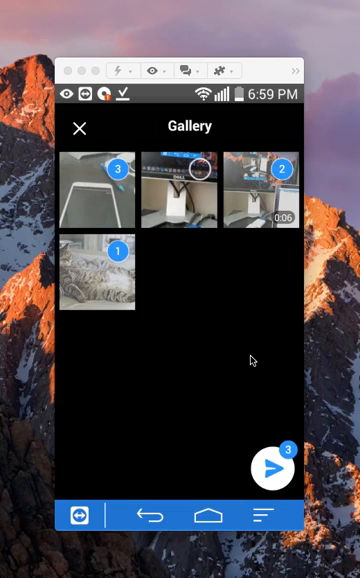
{"action": "mouse_move", "coordinate": [95, 207]}
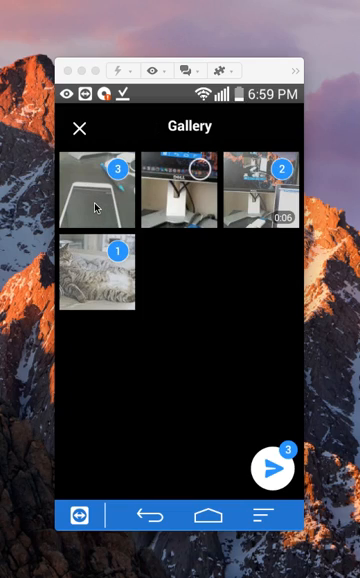
{"action": "left_click", "coordinate": [97, 187]}
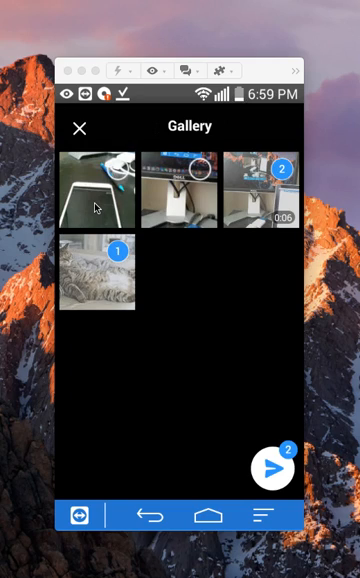
{"action": "mouse_move", "coordinate": [275, 503]}
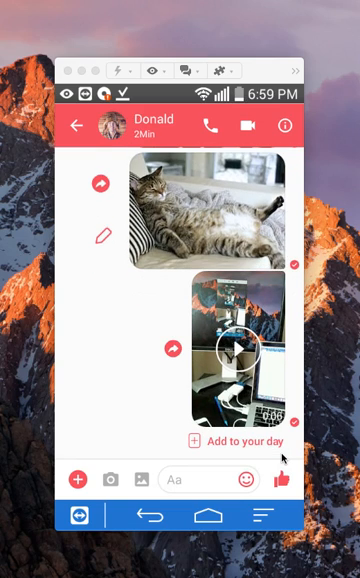
{"action": "scroll", "scroll_direction": "down", "scroll_amount": 3}
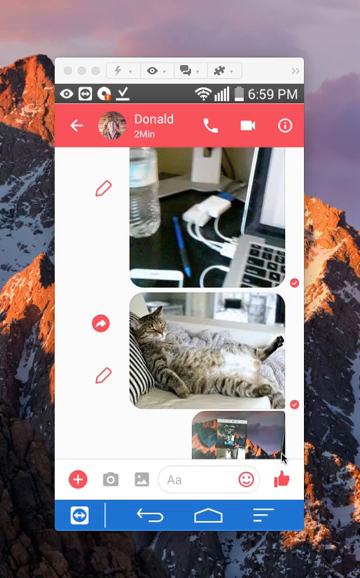